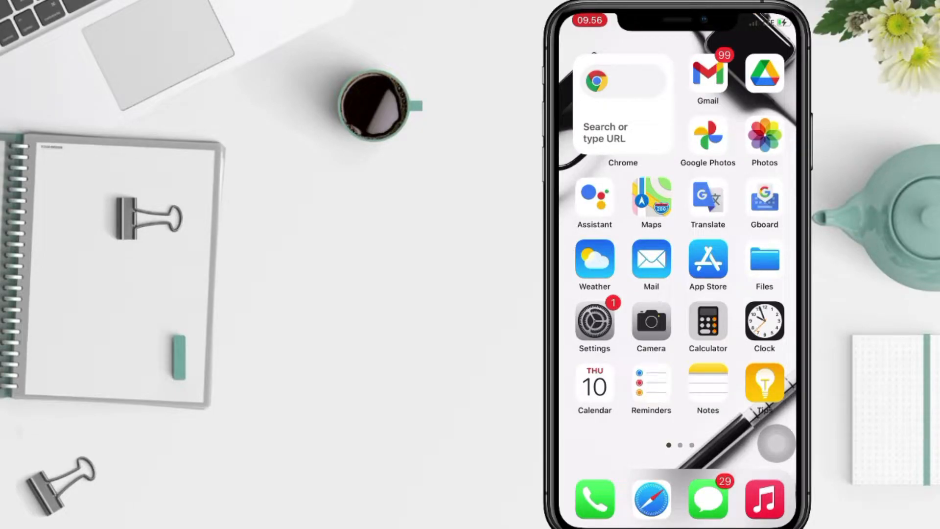
# Swipe left two home screen pages to reach the page with the LINE icon.
pyautogui.hscroll(-3)
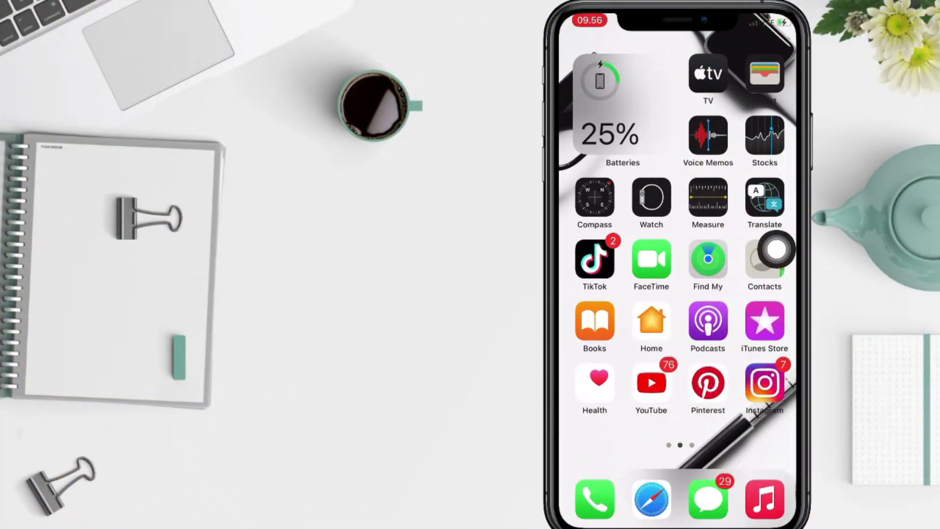
pyautogui.hscroll(-3)
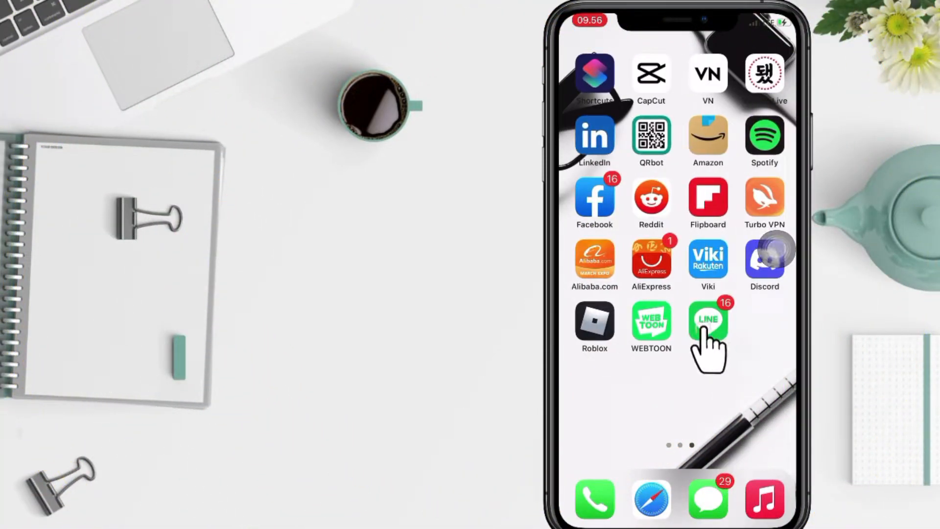
# Launch LINE and open your own profile from the Home tab.
pyautogui.click(708, 327)
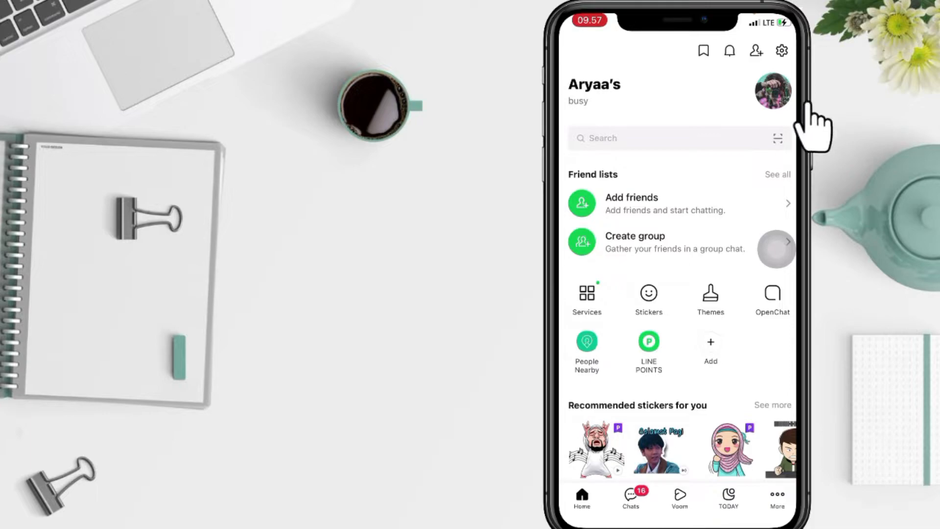
pyautogui.click(772, 91)
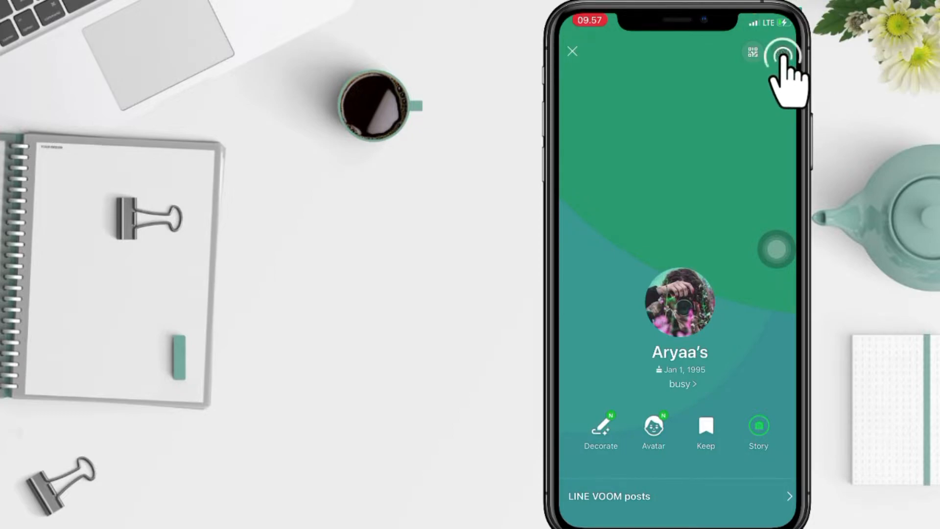
# Open My profile settings and go to My QR code.
pyautogui.click(781, 53)
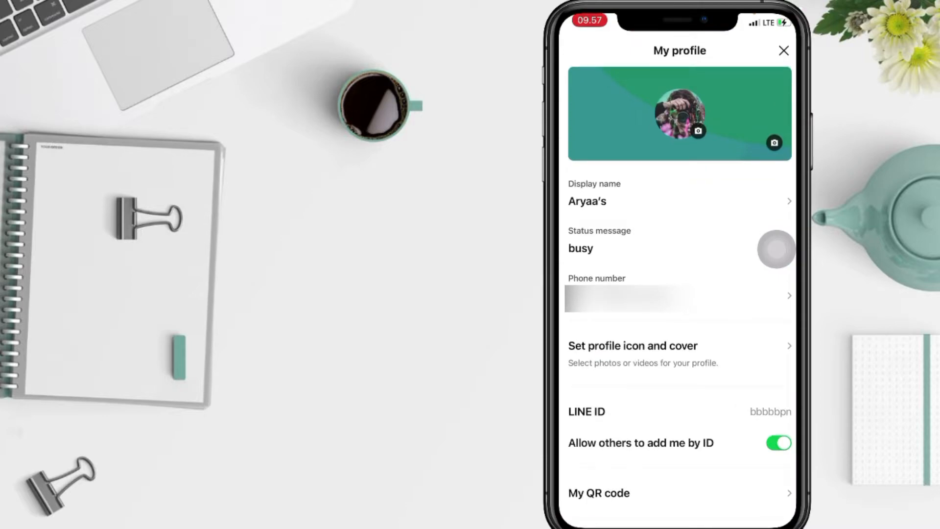
pyautogui.scroll(-3)
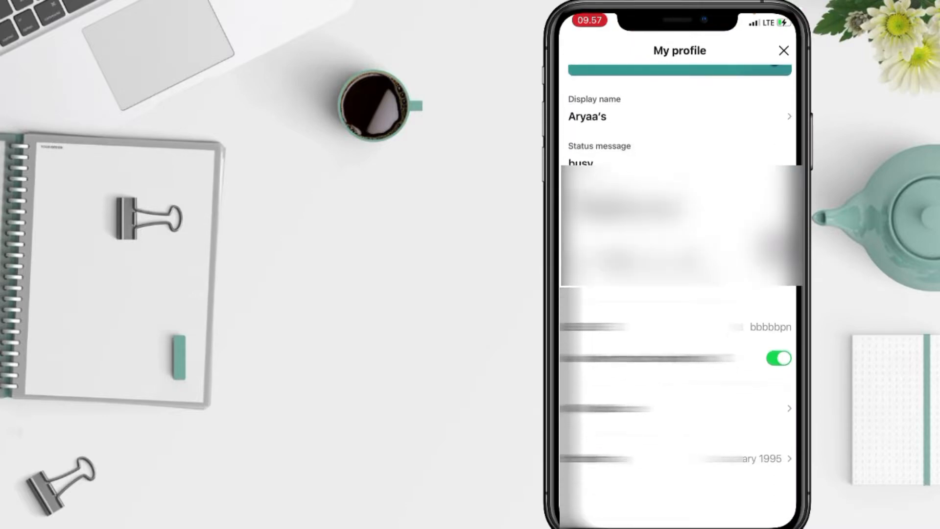
pyautogui.scroll(-3)
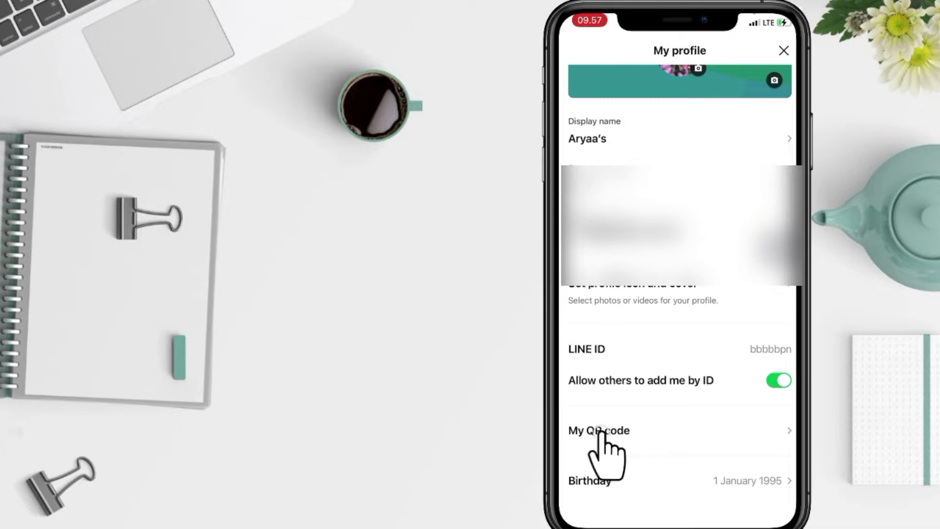
pyautogui.click(598, 430)
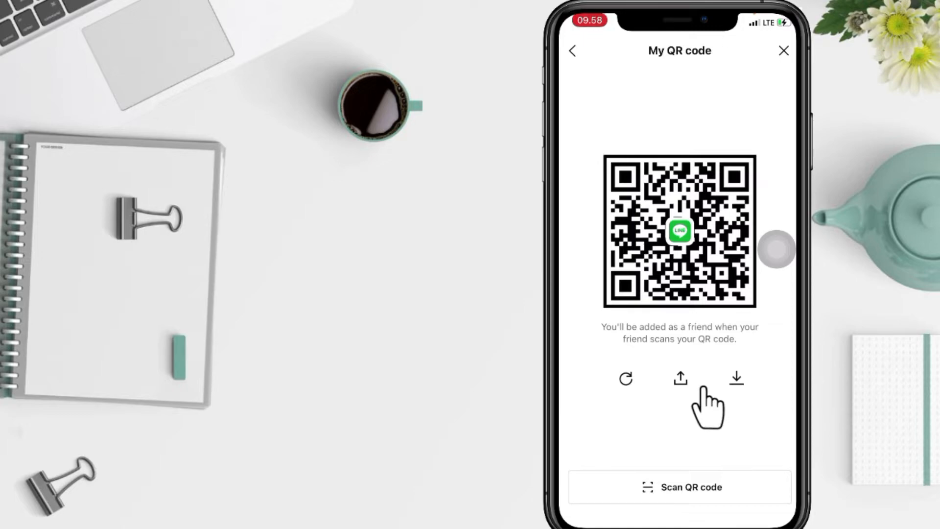
pyautogui.click(680, 377)
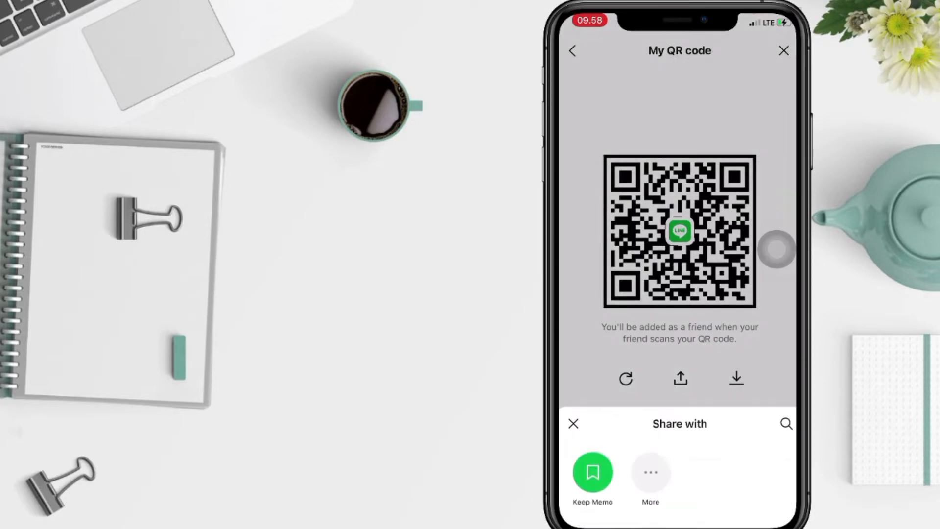
pyautogui.click(572, 423)
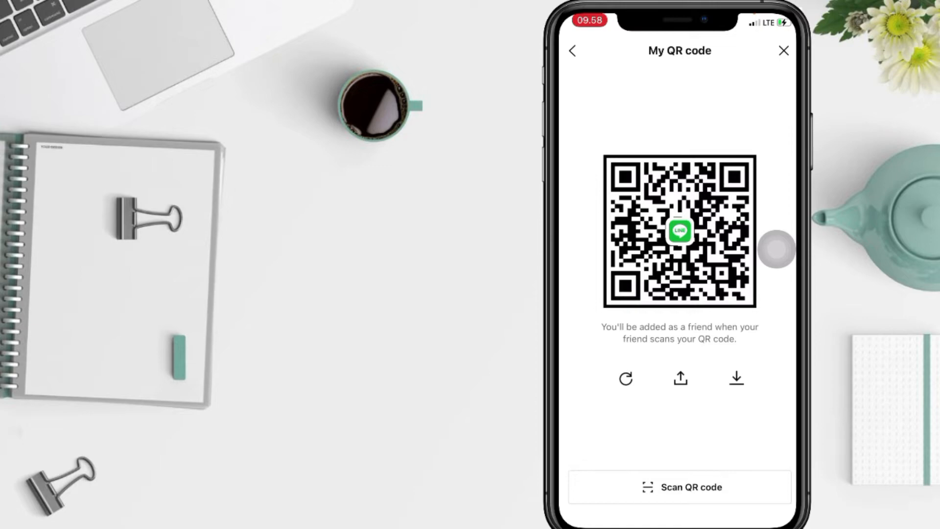
pyautogui.moveTo(776, 410)
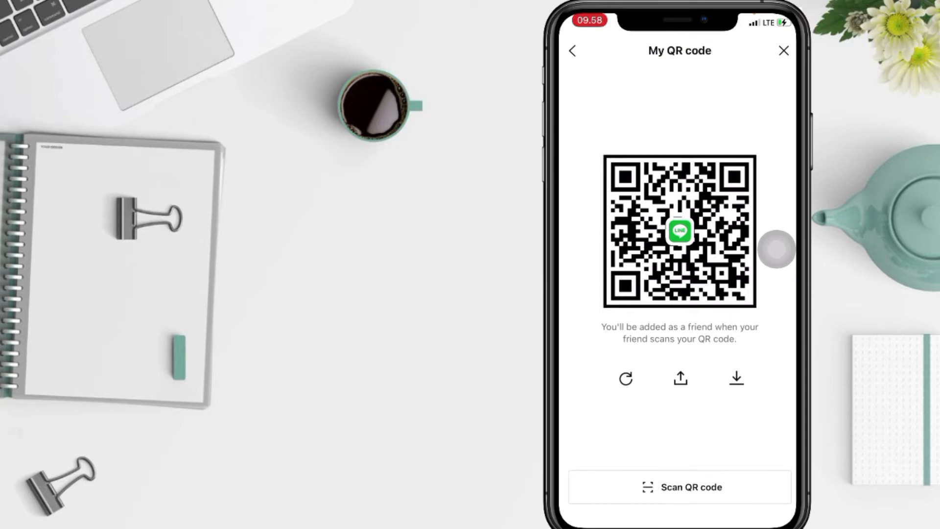
pyautogui.moveTo(679, 497)
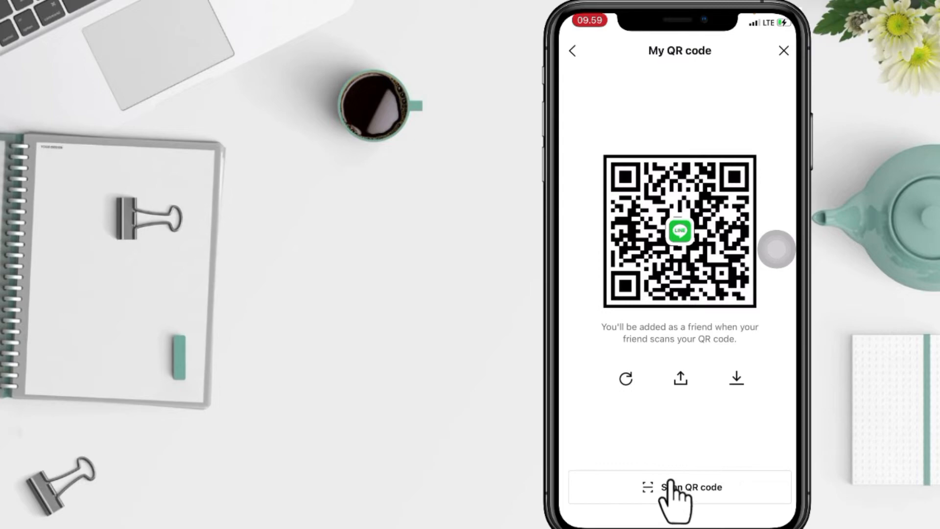
# Start Scan QR code, then dismiss LINE via the app switcher.
pyautogui.click(679, 487)
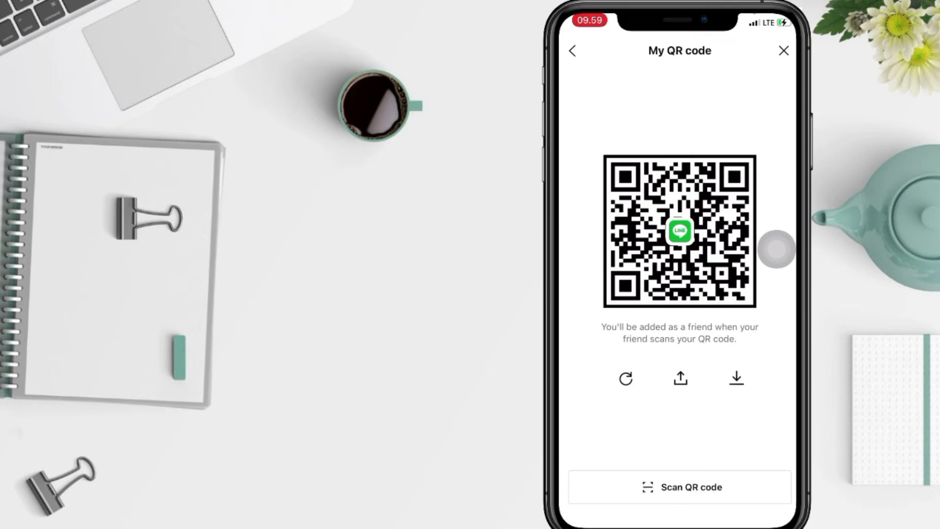
pyautogui.click(571, 50)
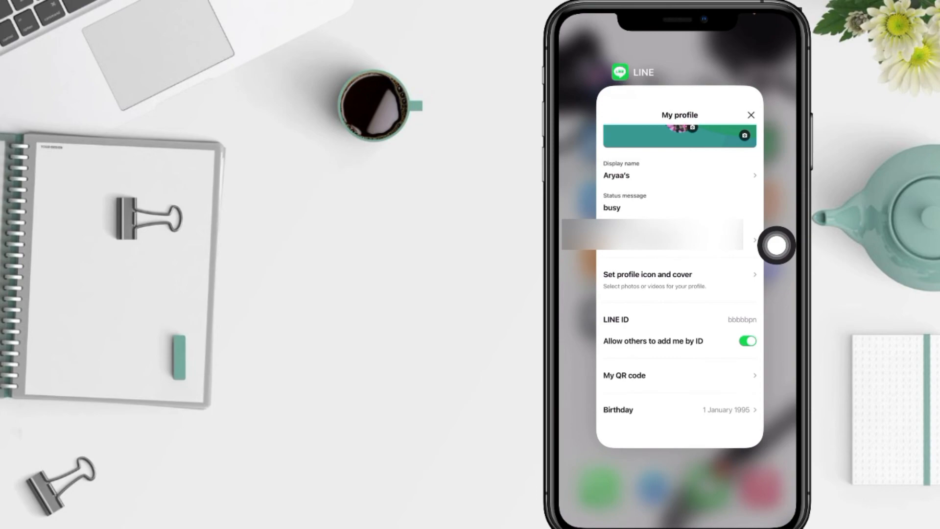
pyautogui.click(750, 114)
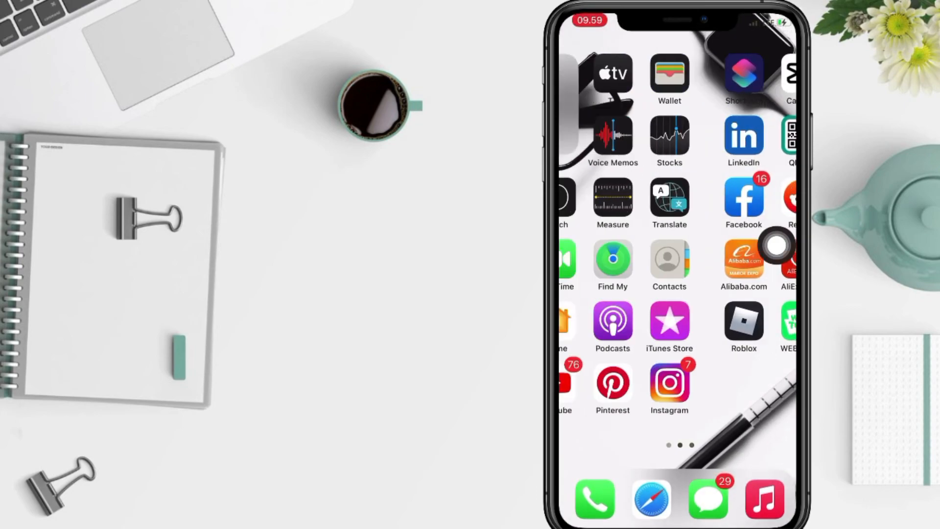